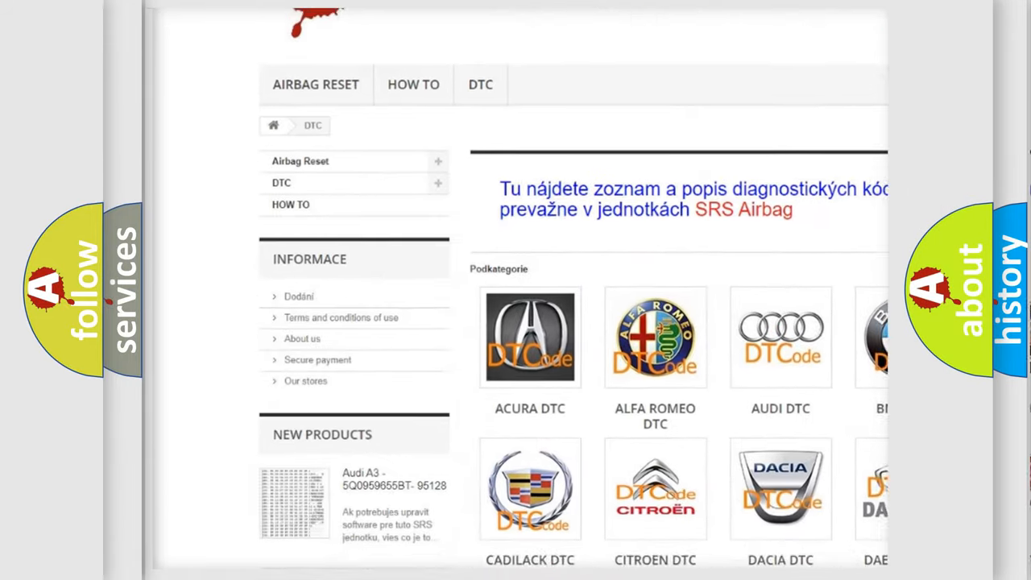
{"action": "scroll", "scroll_direction": "down", "scroll_amount": 3}
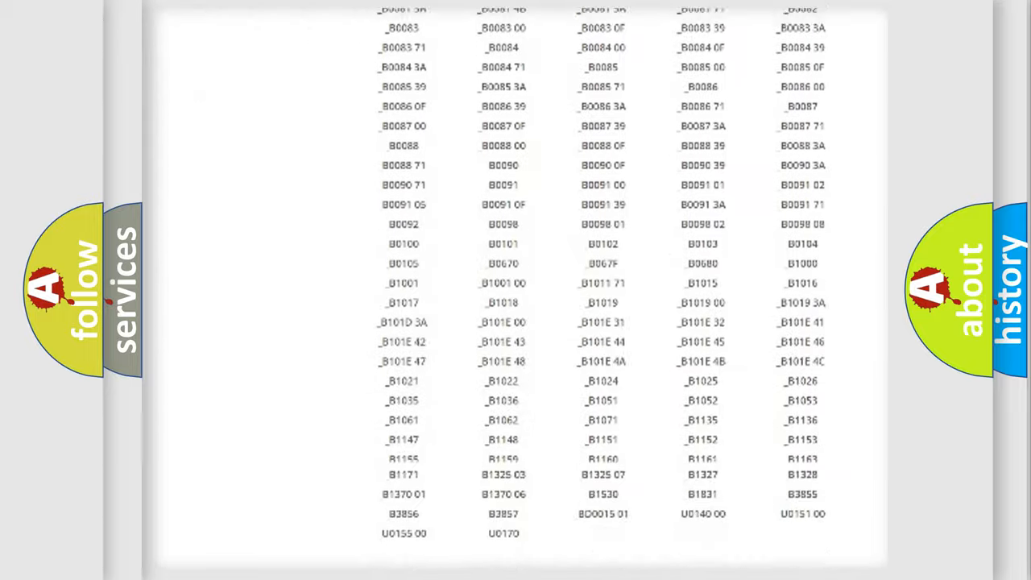
{"action": "scroll", "scroll_direction": "up", "scroll_amount": 3}
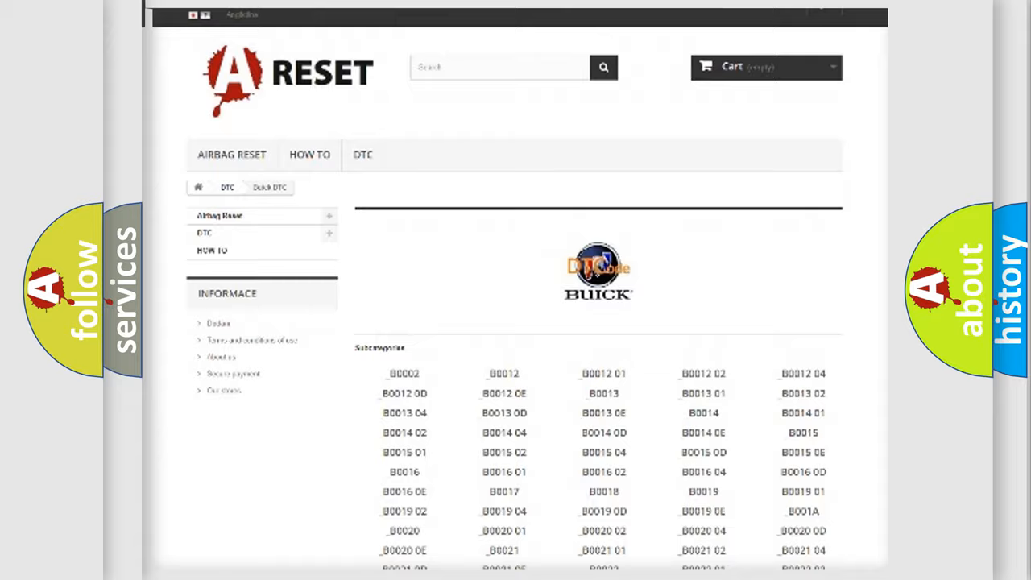